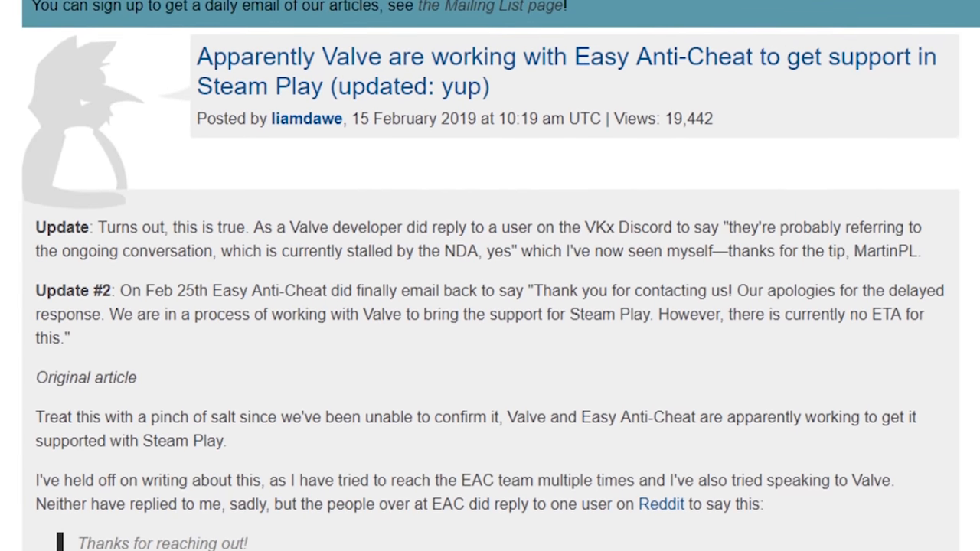
pyautogui.scroll(-3)
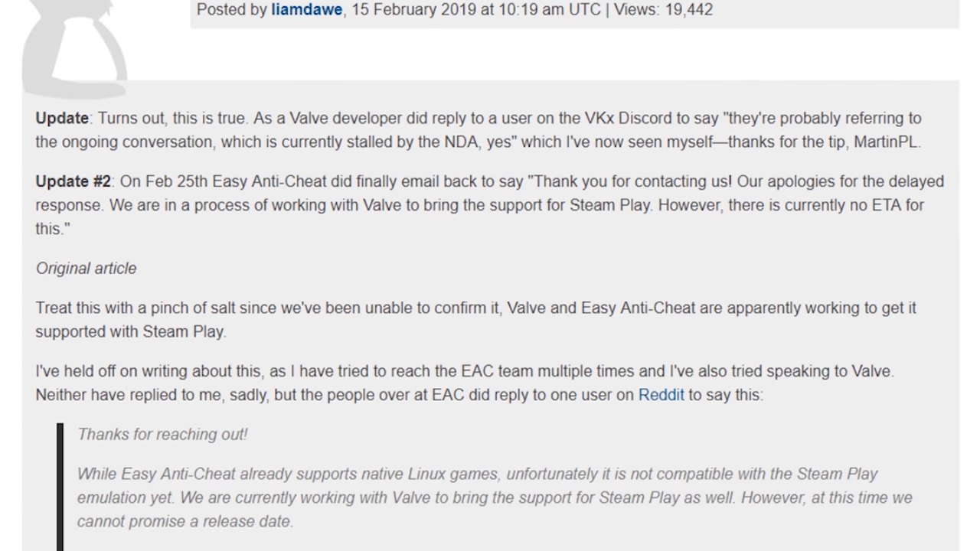
pyautogui.scroll(-3)
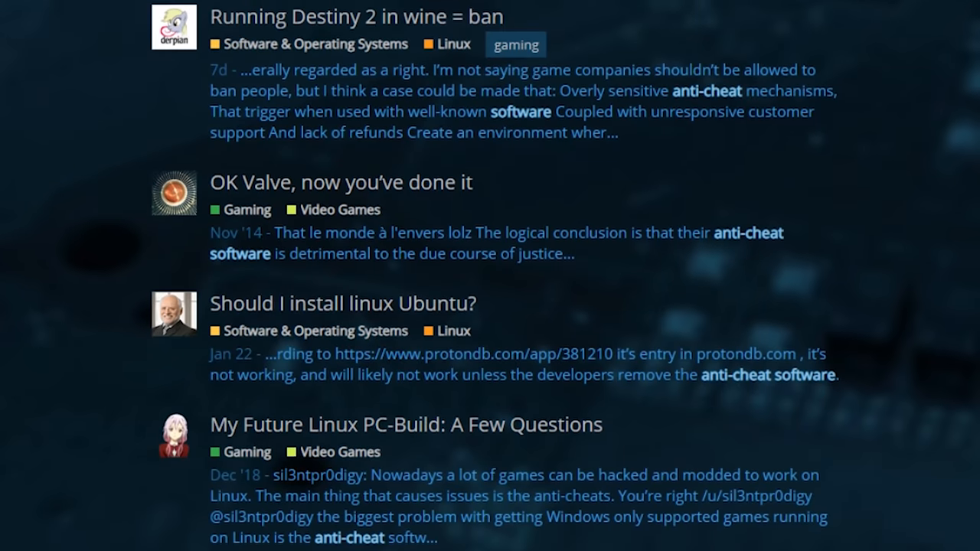
pyautogui.scroll(-3)
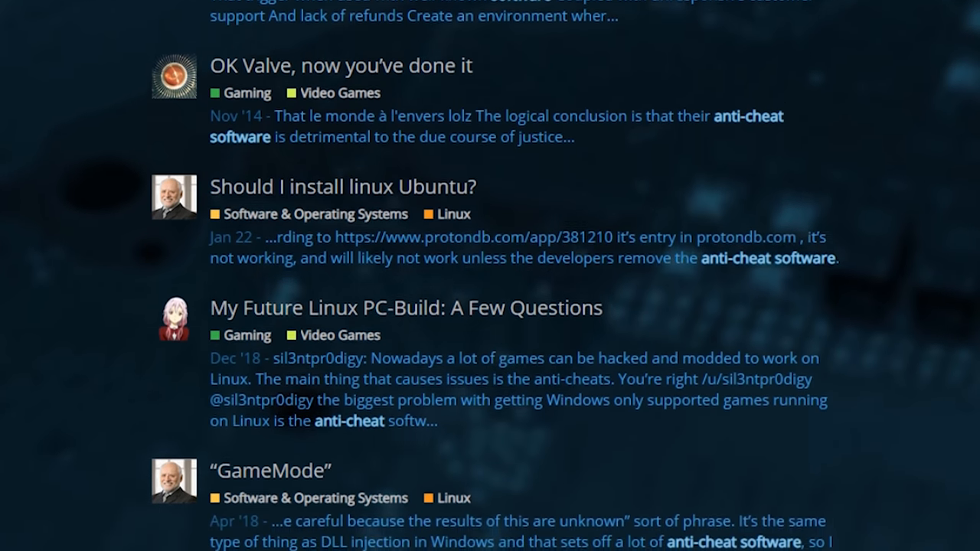
pyautogui.scroll(-3)
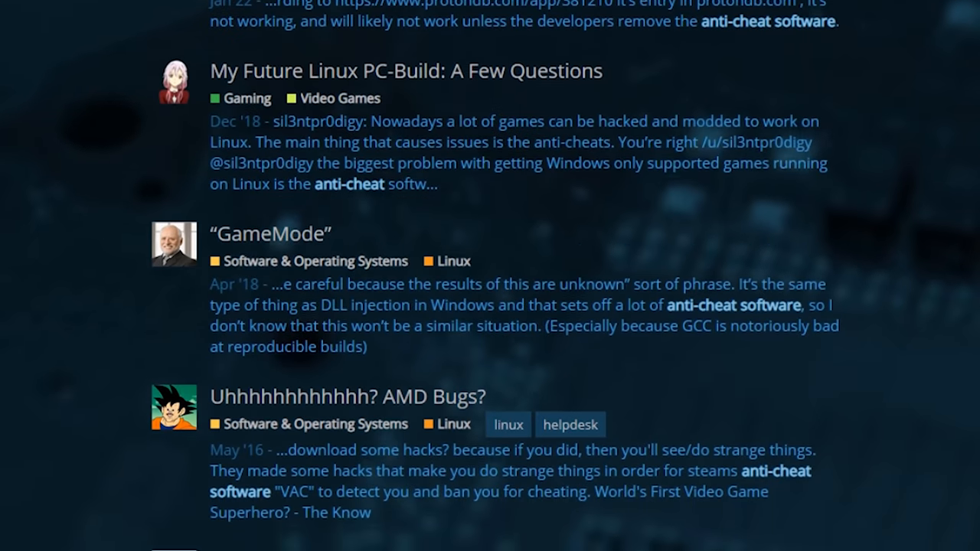
pyautogui.scroll(-3)
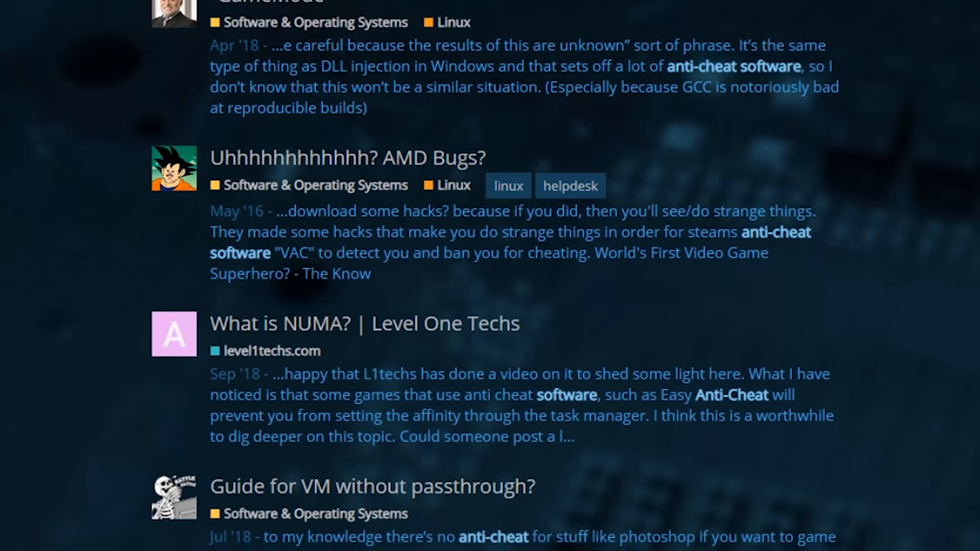
pyautogui.scroll(-3)
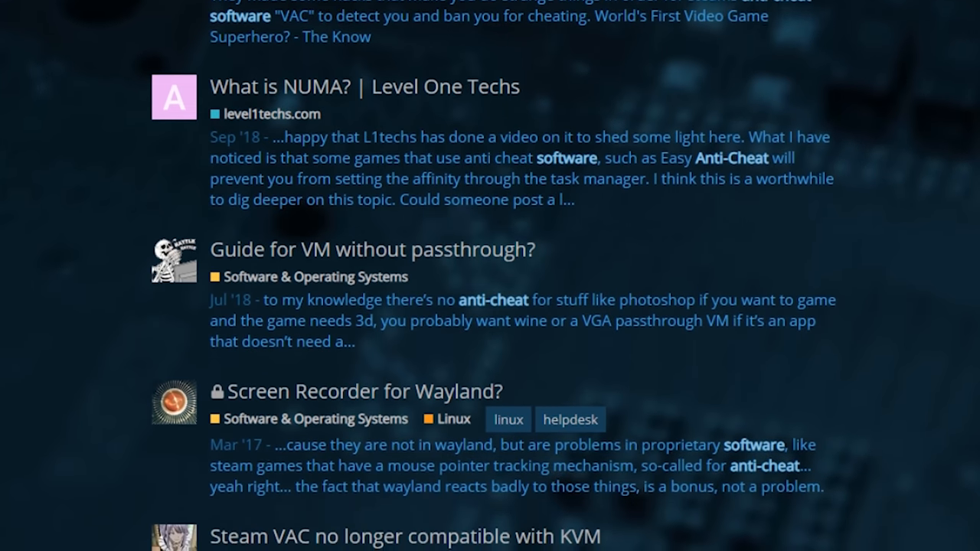
pyautogui.scroll(-3)
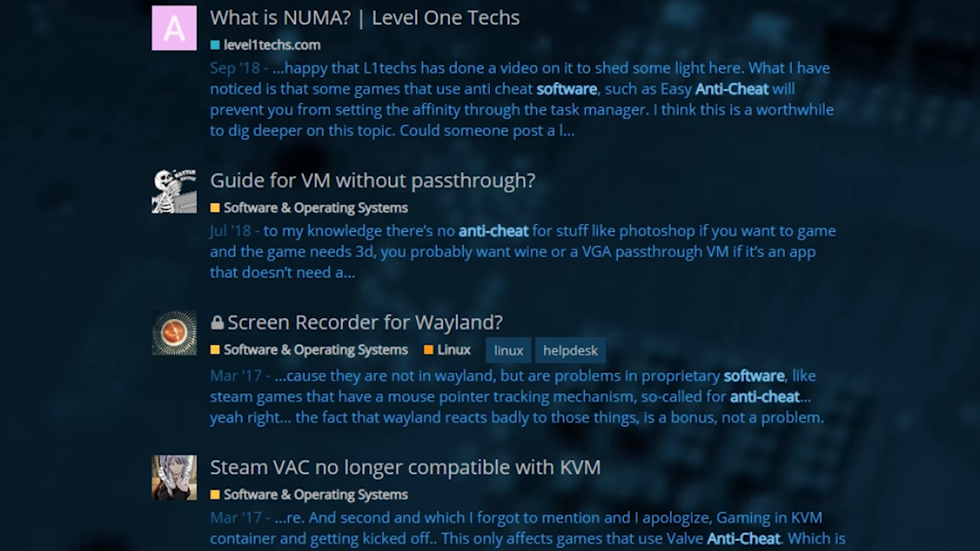